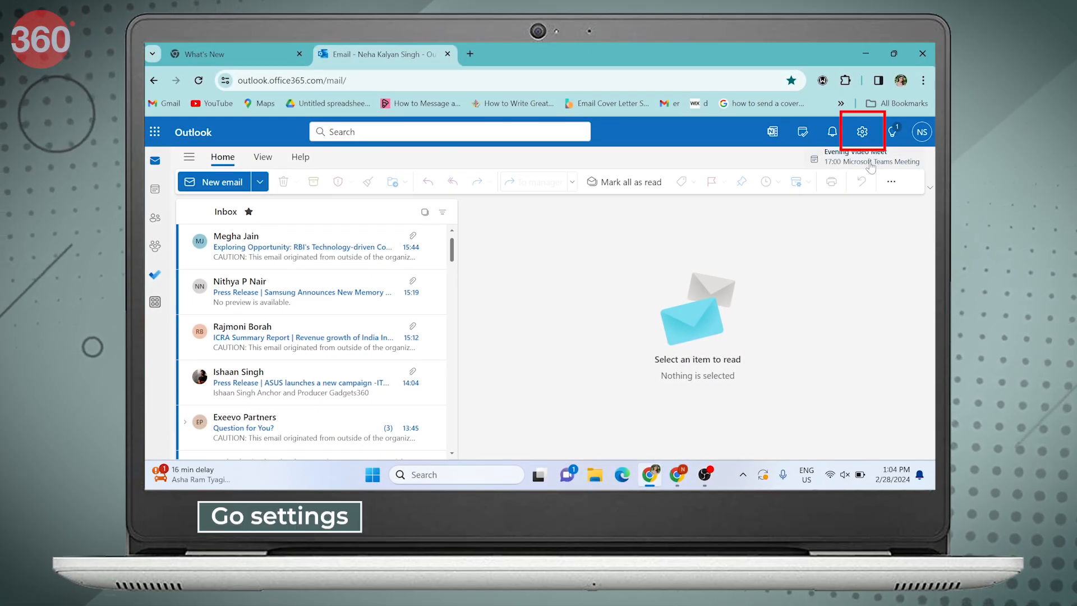
# Go to Settings > Email > Quick steps, which lists the existing quick steps.
pyautogui.click(861, 132)
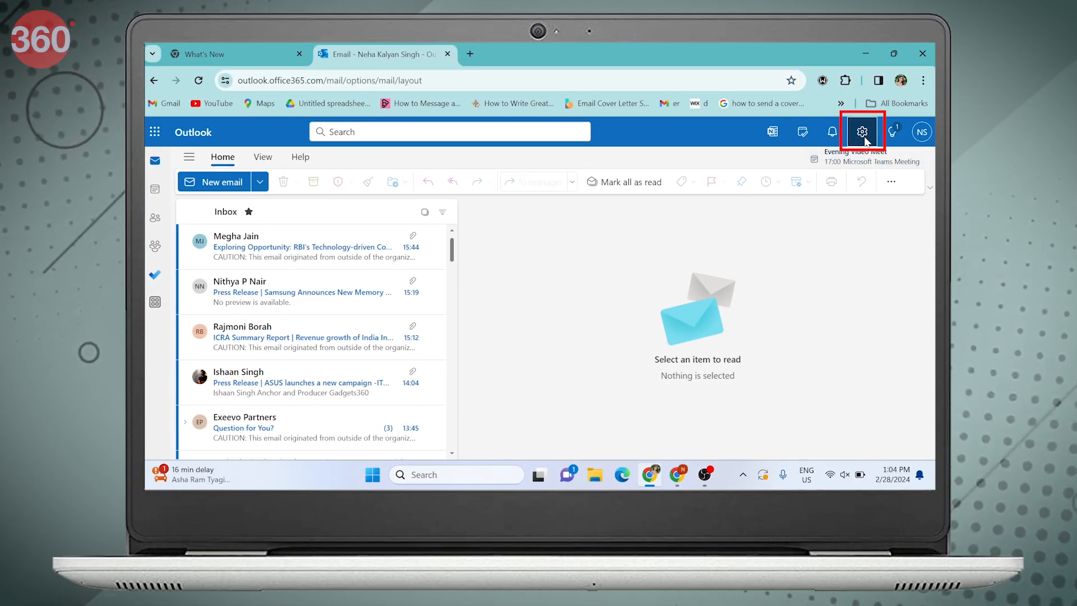
pyautogui.click(861, 132)
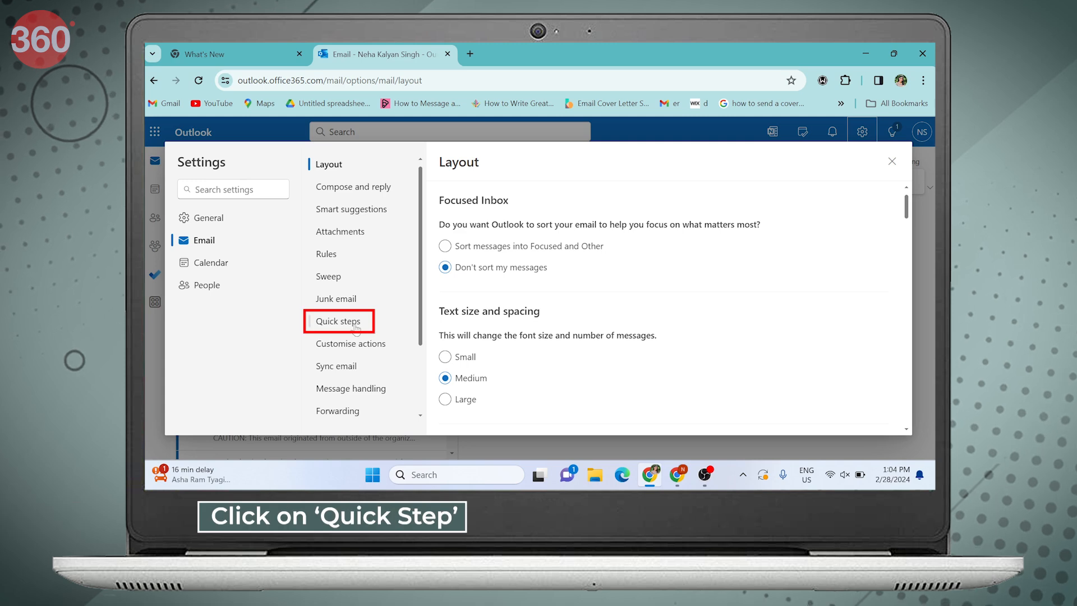
pyautogui.click(338, 321)
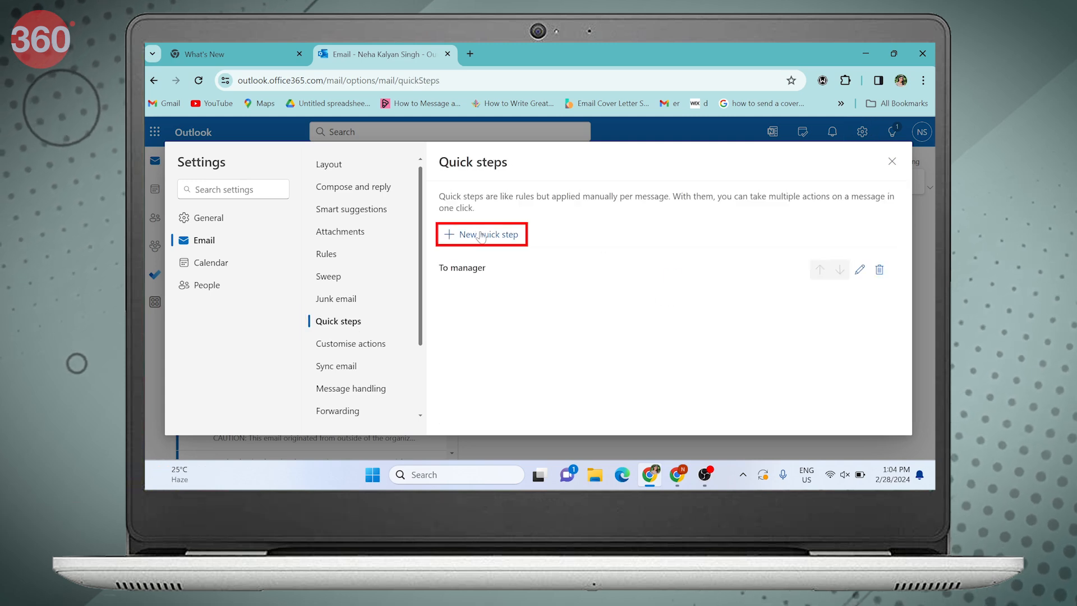
# Create a new quick step and name it 'To Manager'.
pyautogui.click(481, 234)
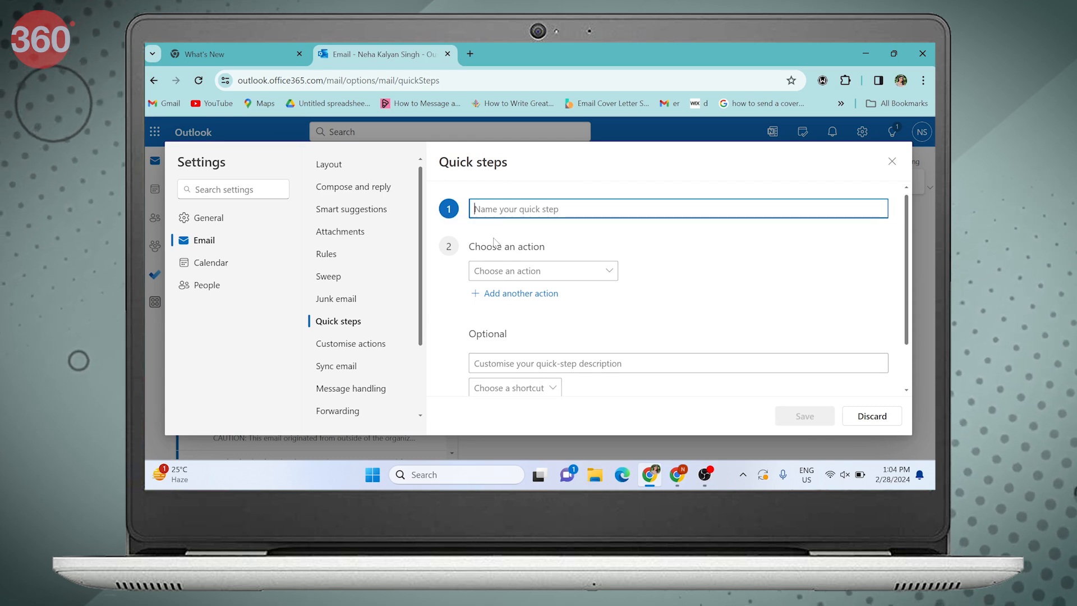
pyautogui.write('To M')
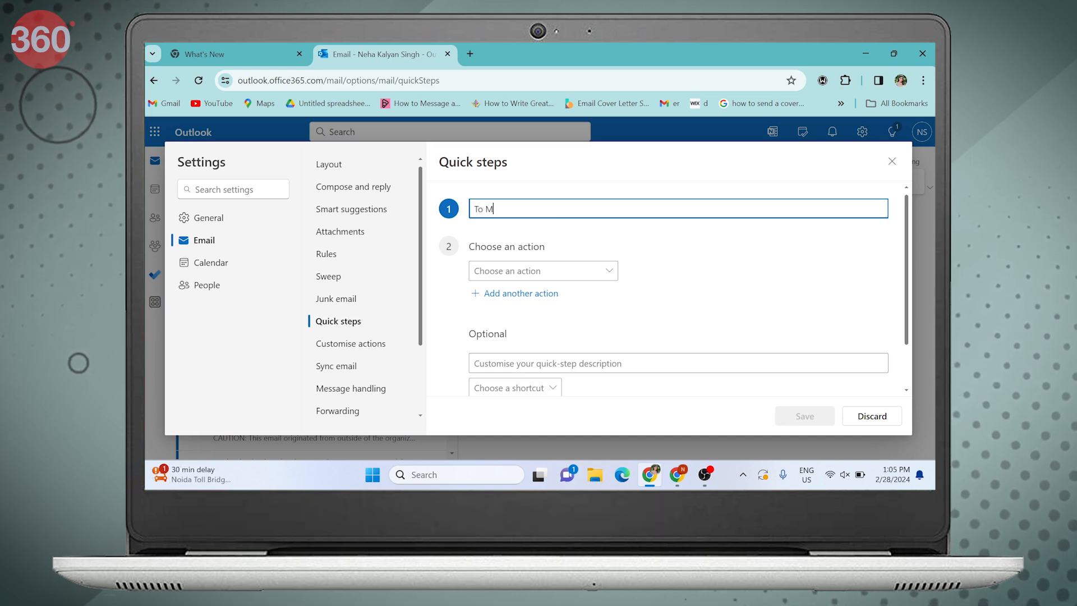
pyautogui.write('anag')
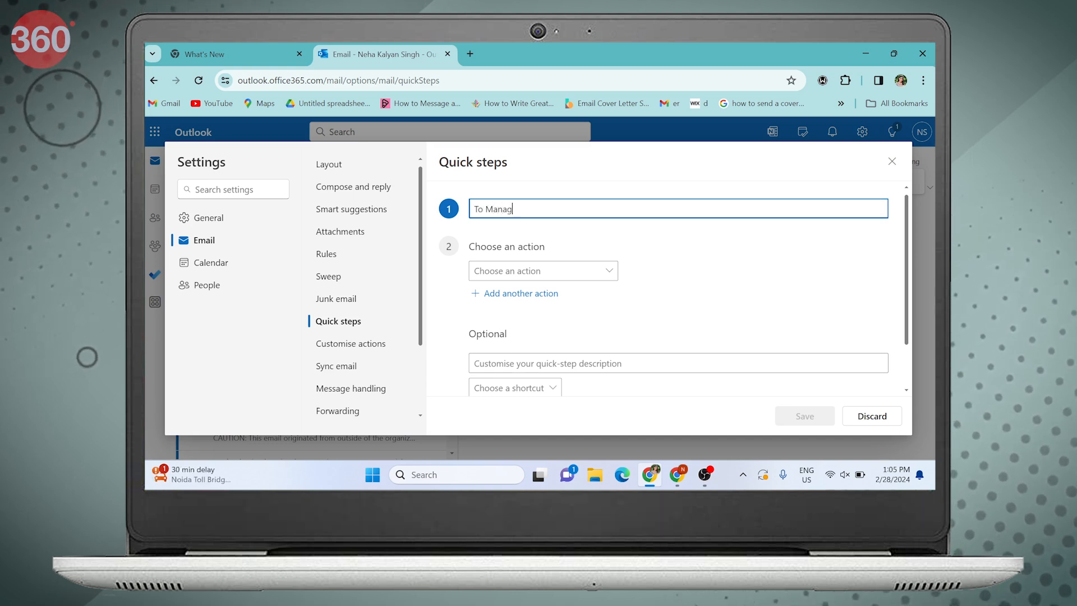
pyautogui.write('er')
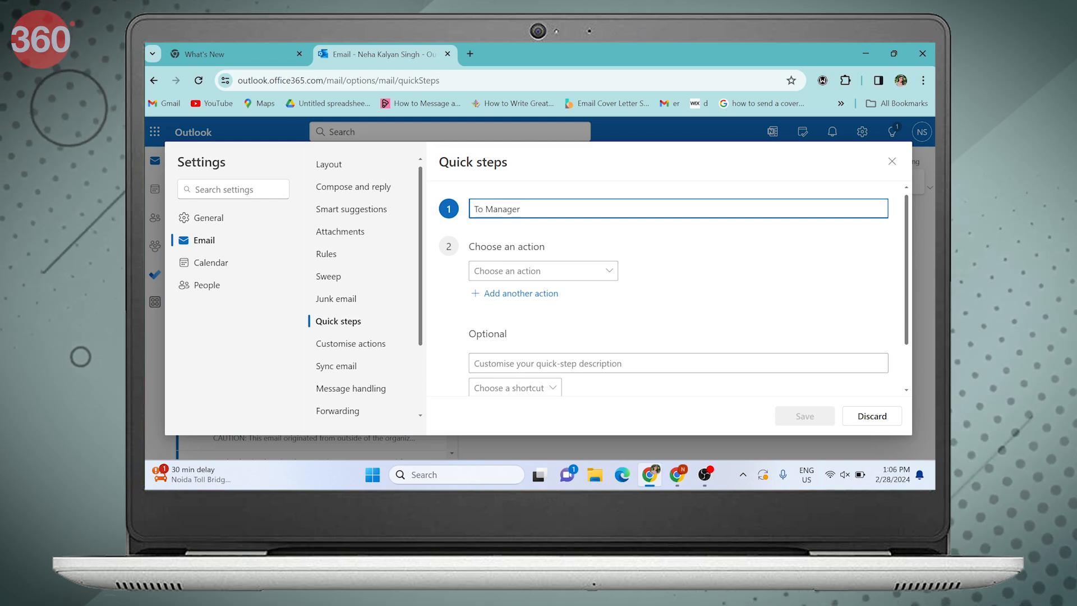
# Set the first action to 'Forward to' with the chosen recipient.
pyautogui.click(543, 271)
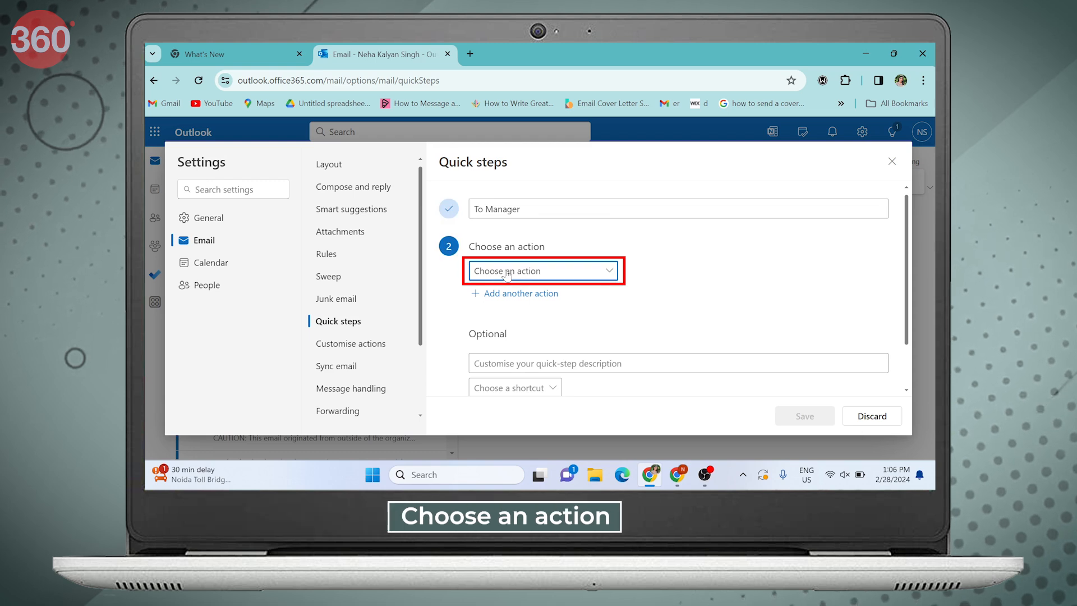
pyautogui.click(543, 271)
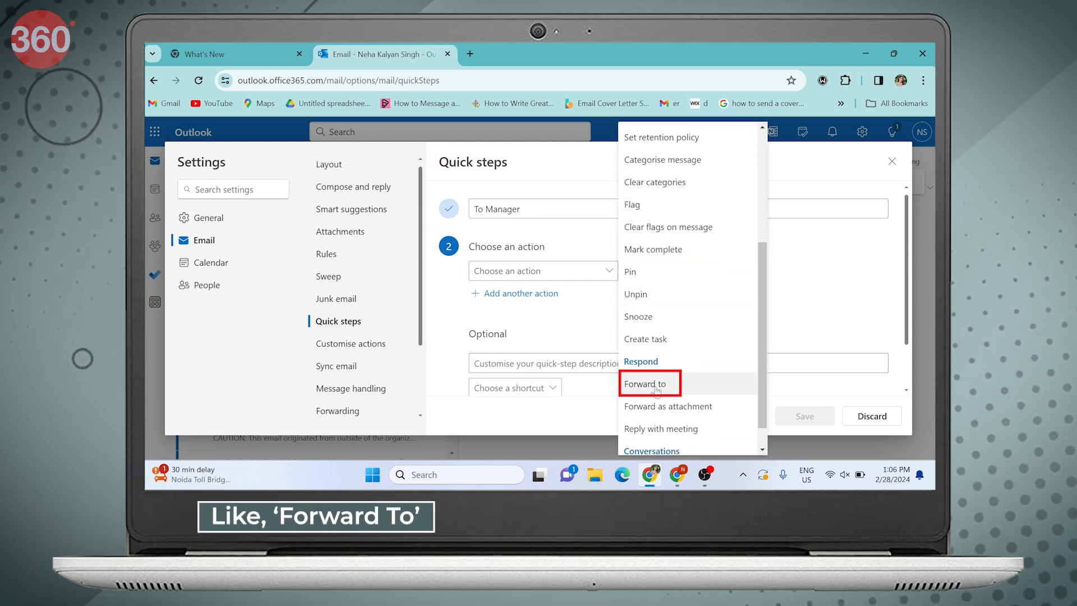
pyautogui.click(646, 384)
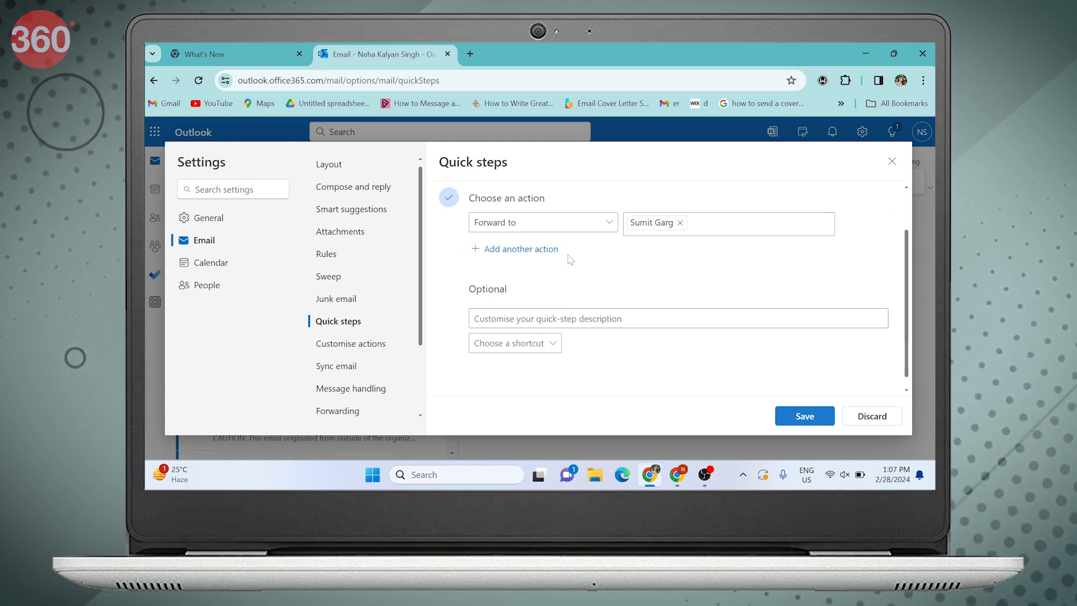
# Add a second action that moves the message to the Inbox folder.
pyautogui.click(520, 248)
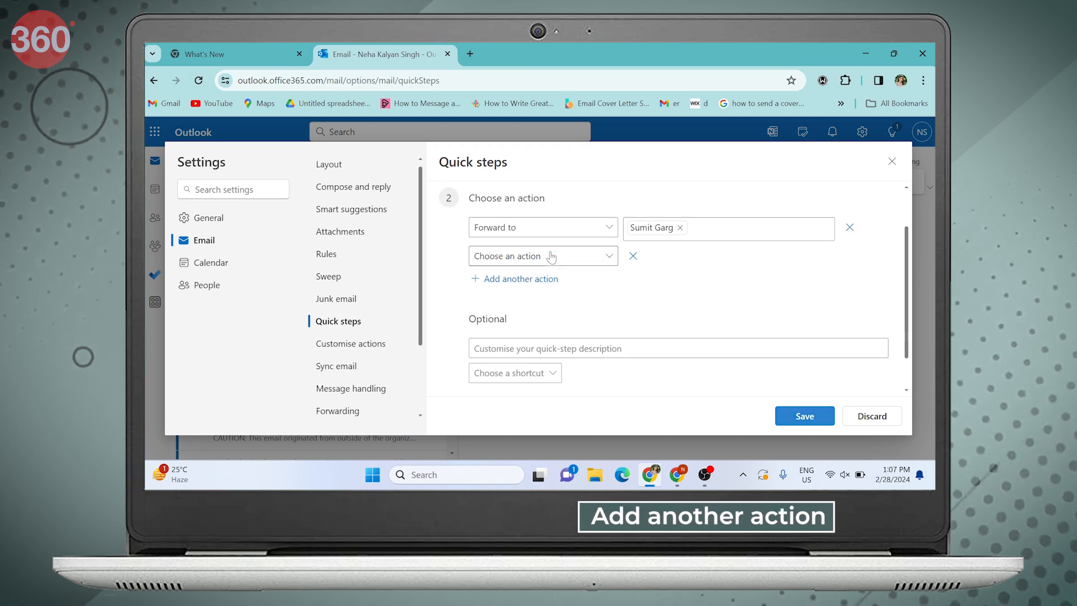
pyautogui.click(543, 256)
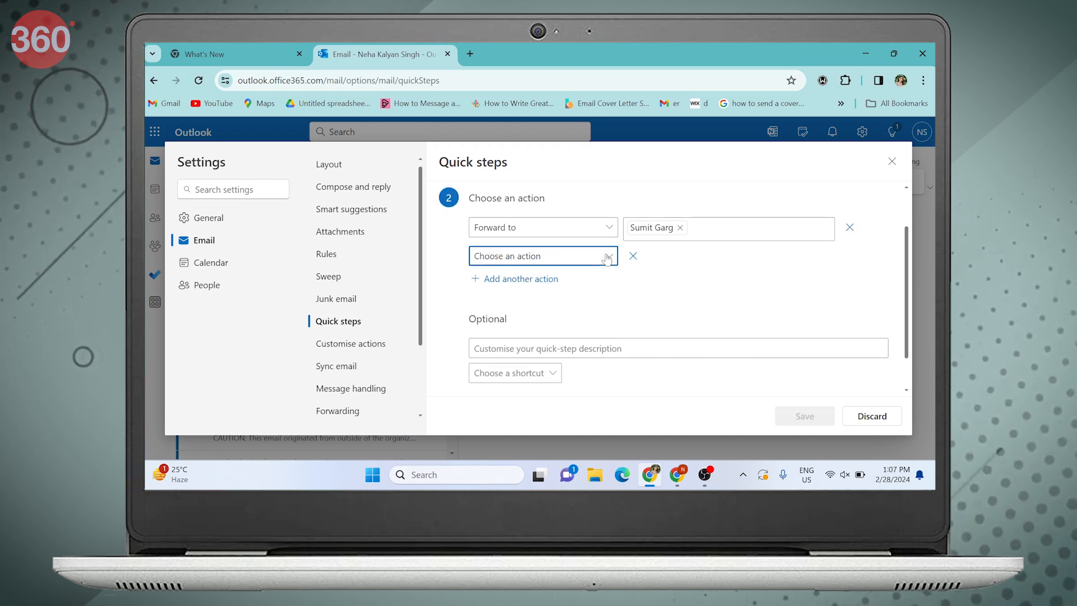
pyautogui.click(543, 256)
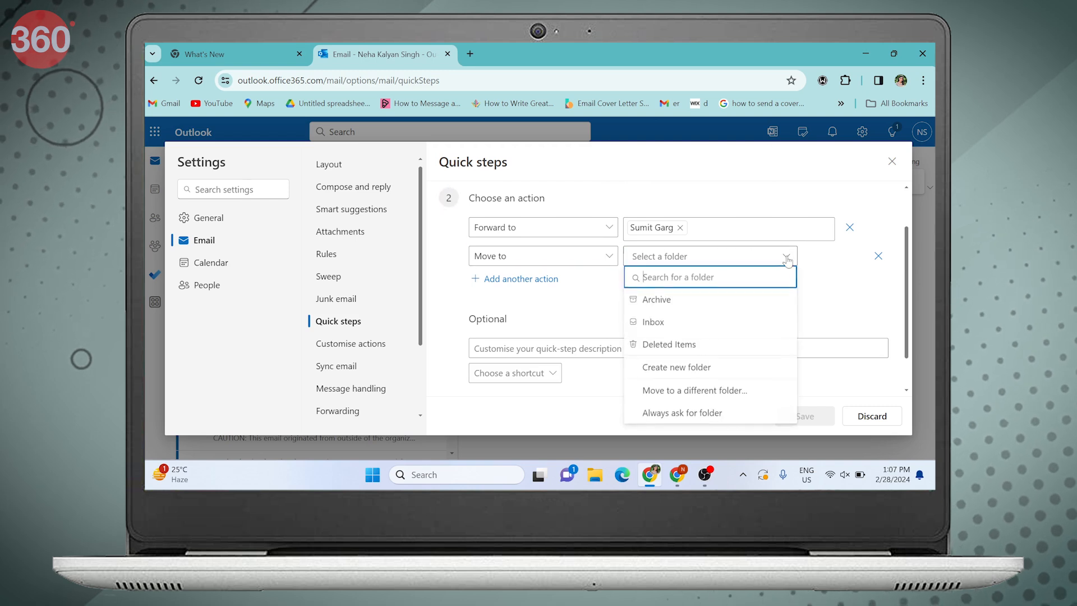
pyautogui.click(653, 321)
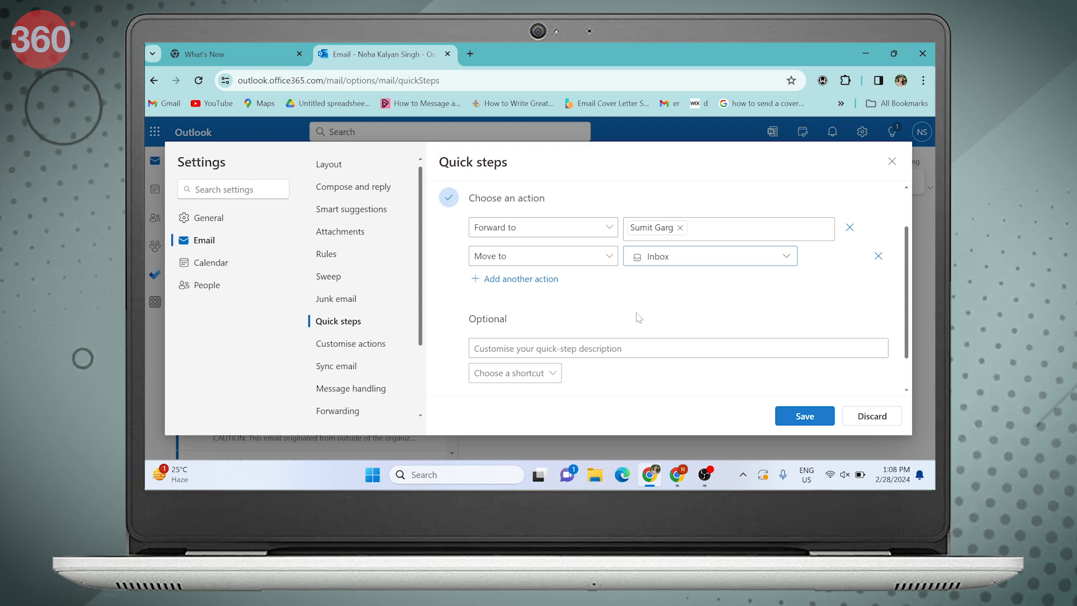
# Save the To Manager quick step and close the Settings dialog.
pyautogui.click(804, 415)
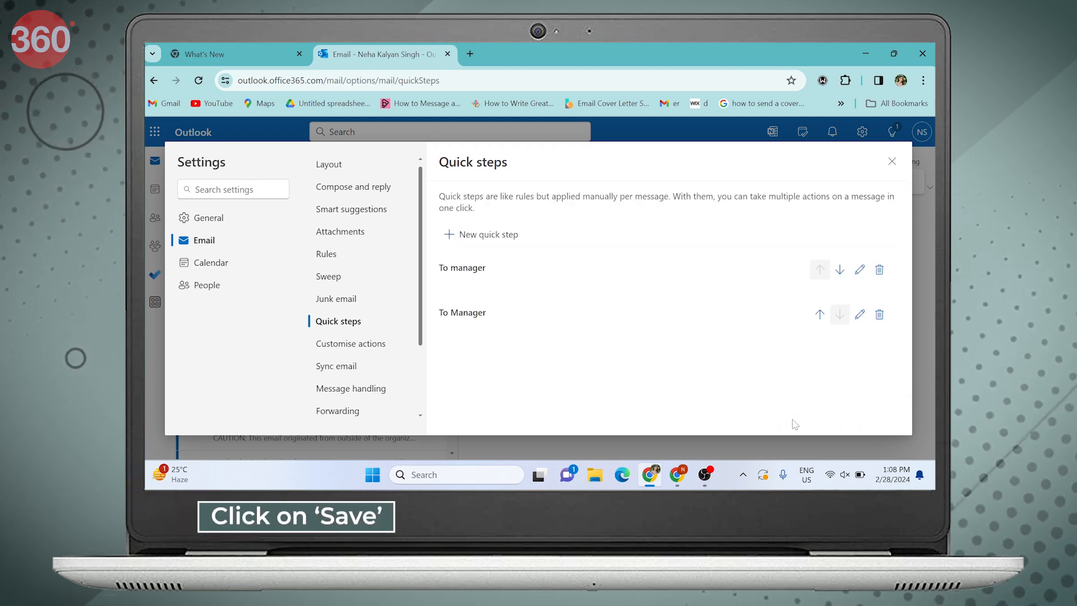
pyautogui.click(890, 161)
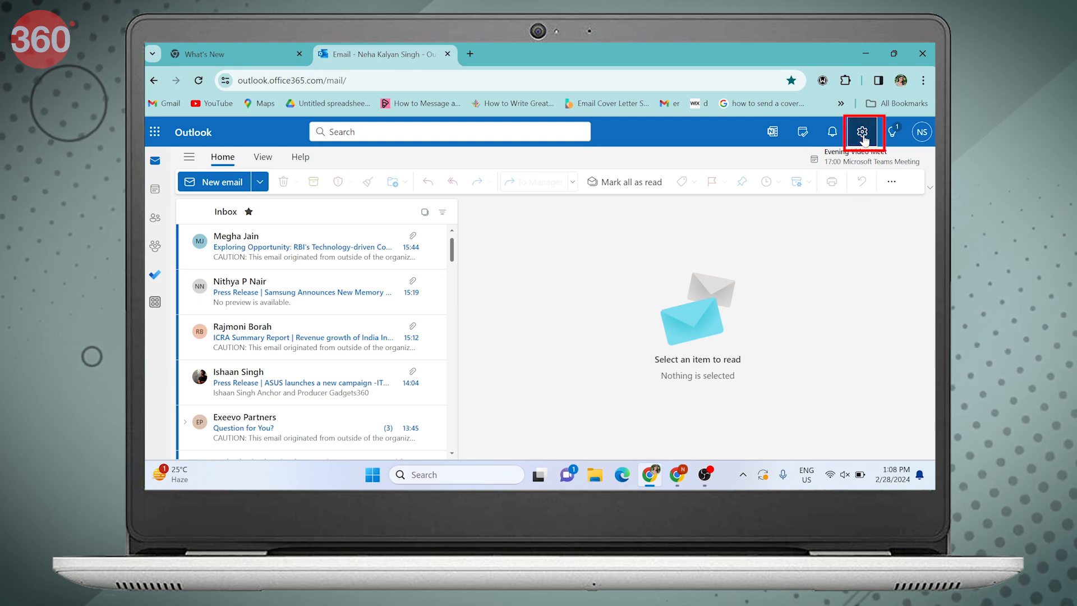
# Revisit the Quick steps settings to confirm To Manager is listed.
pyautogui.click(861, 133)
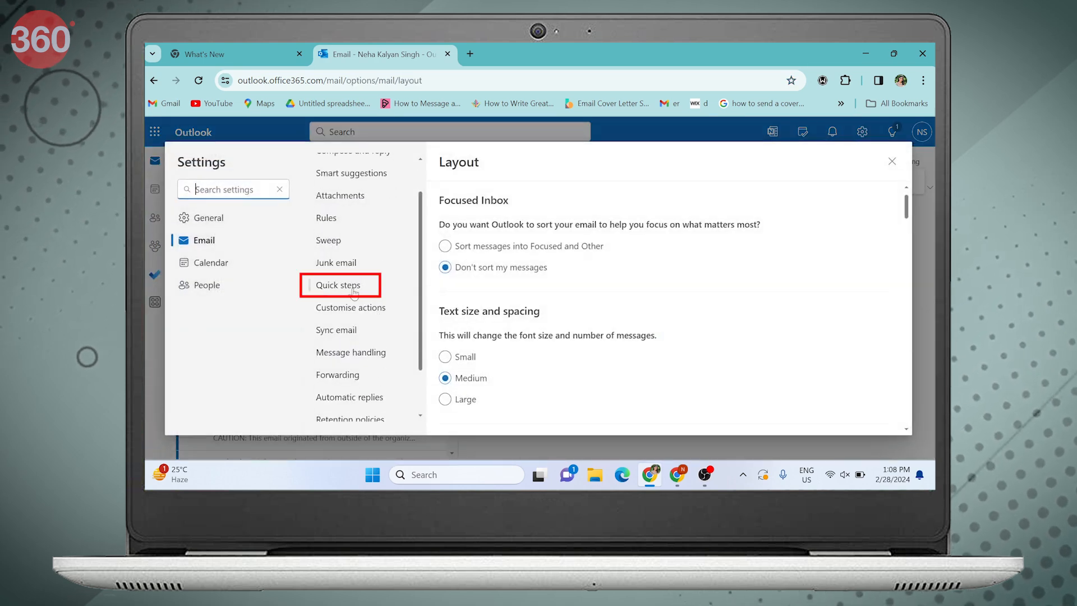
pyautogui.click(338, 285)
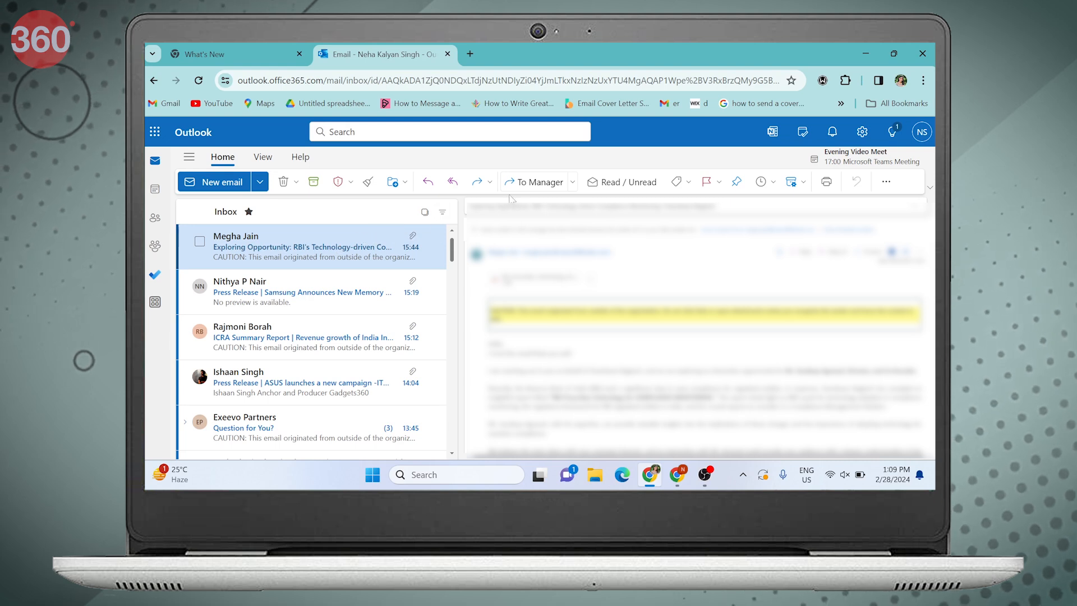
# Run To Manager on the open message, creating a forward draft, then list all quick steps.
pyautogui.click(534, 181)
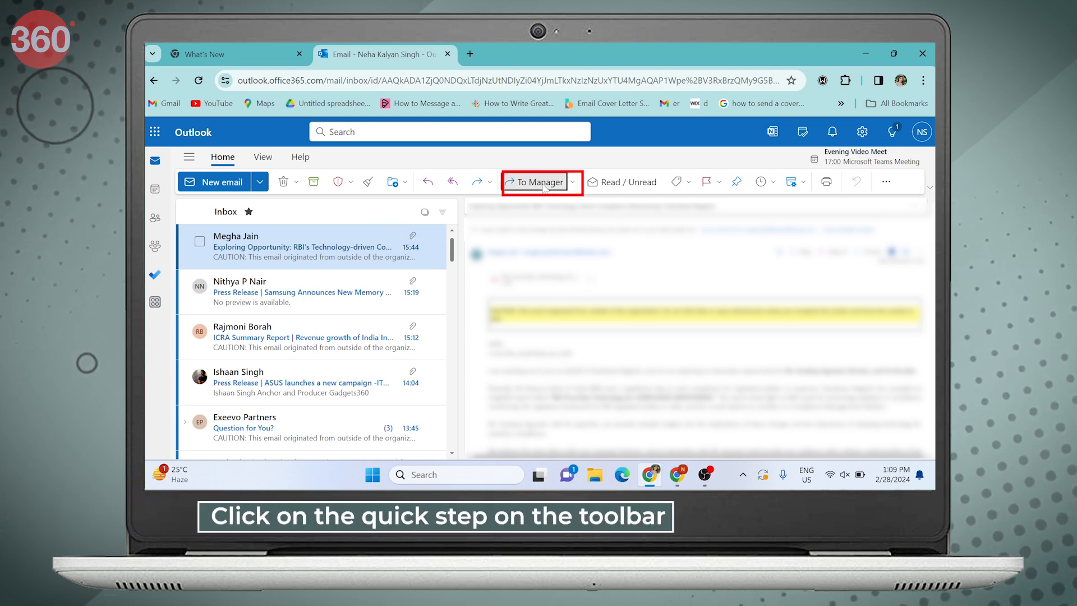
pyautogui.click(539, 182)
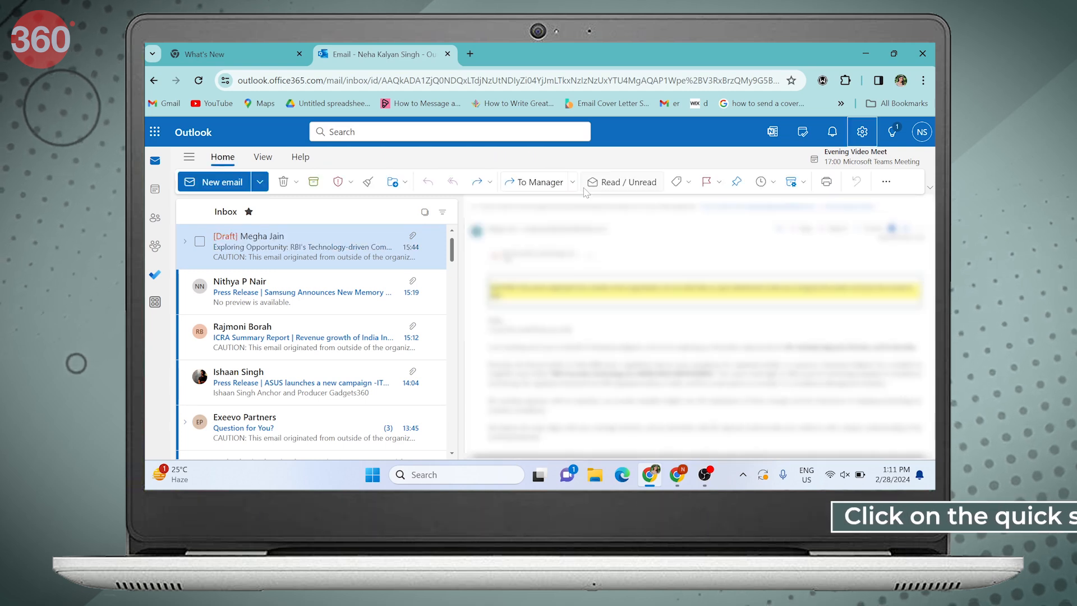
pyautogui.click(576, 182)
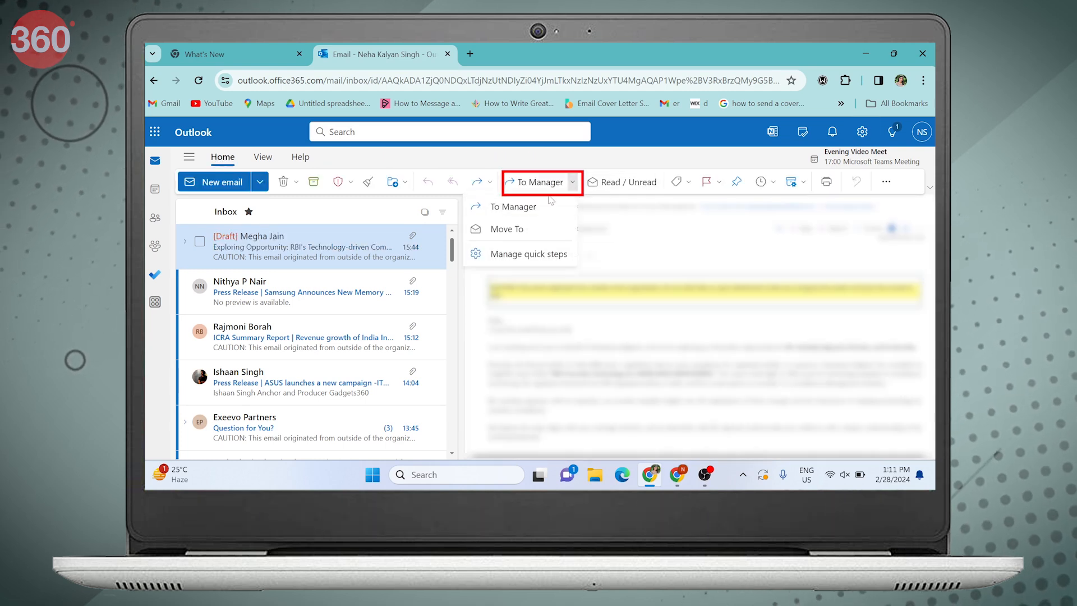